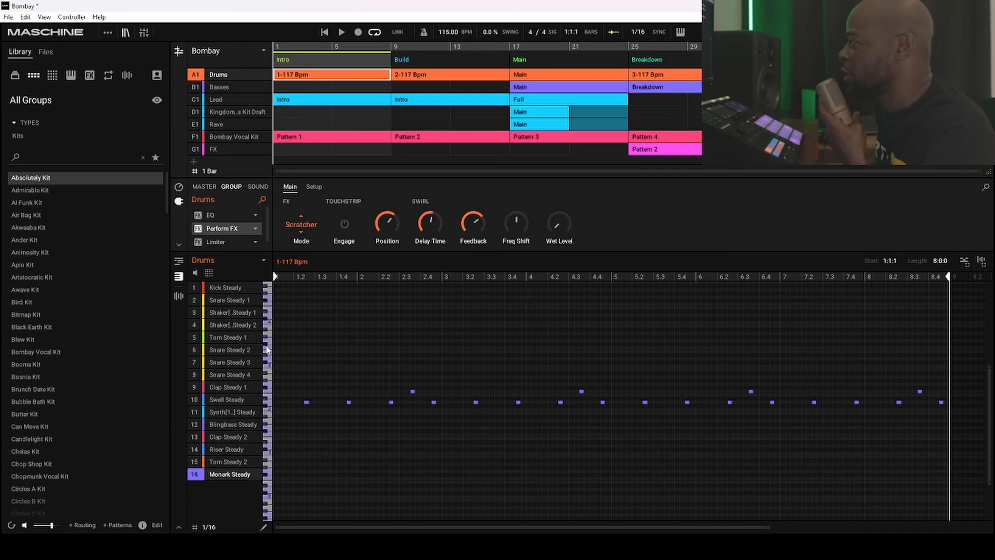
mouse_move(268, 486)
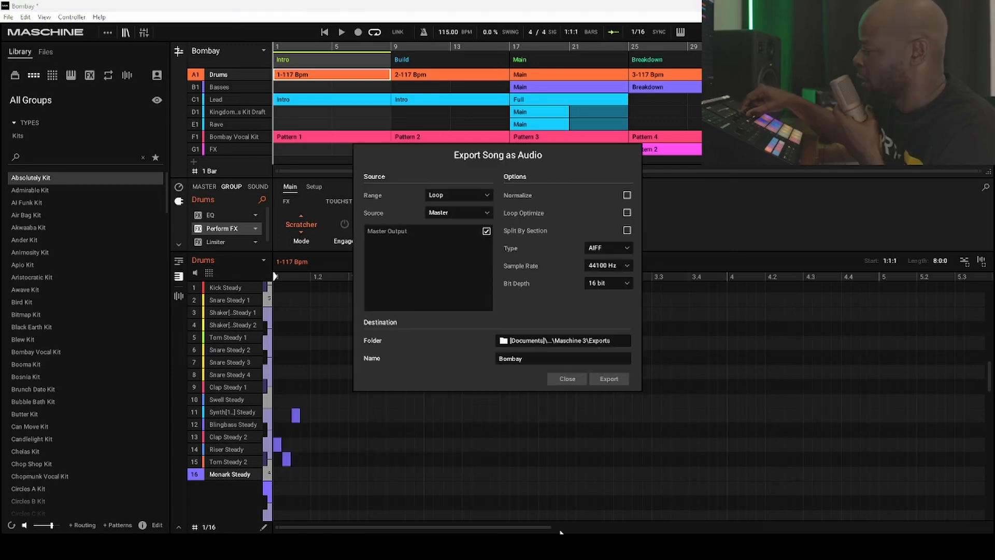
Switch the export type to MP3 at 320 kB/s and export the Bombay song.
click(606, 248)
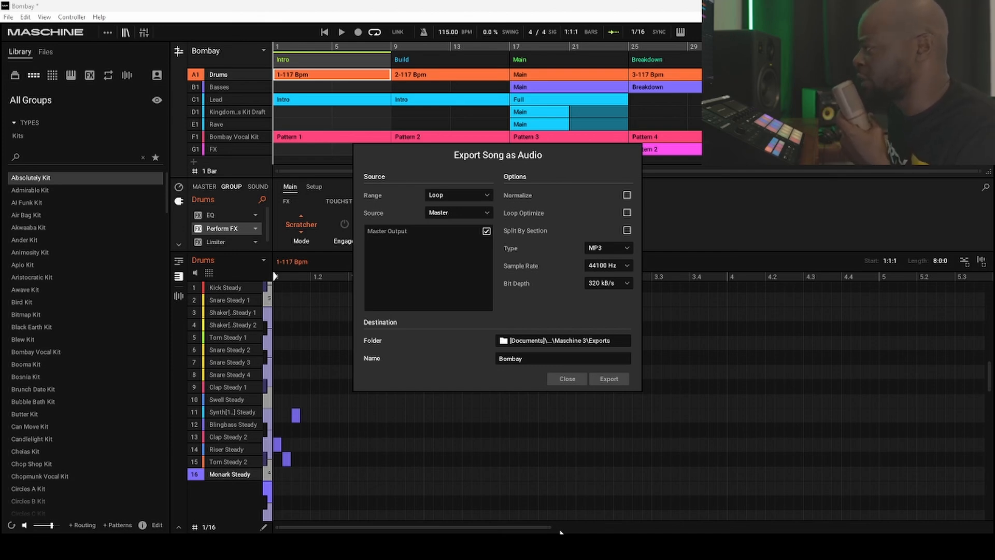
click(565, 378)
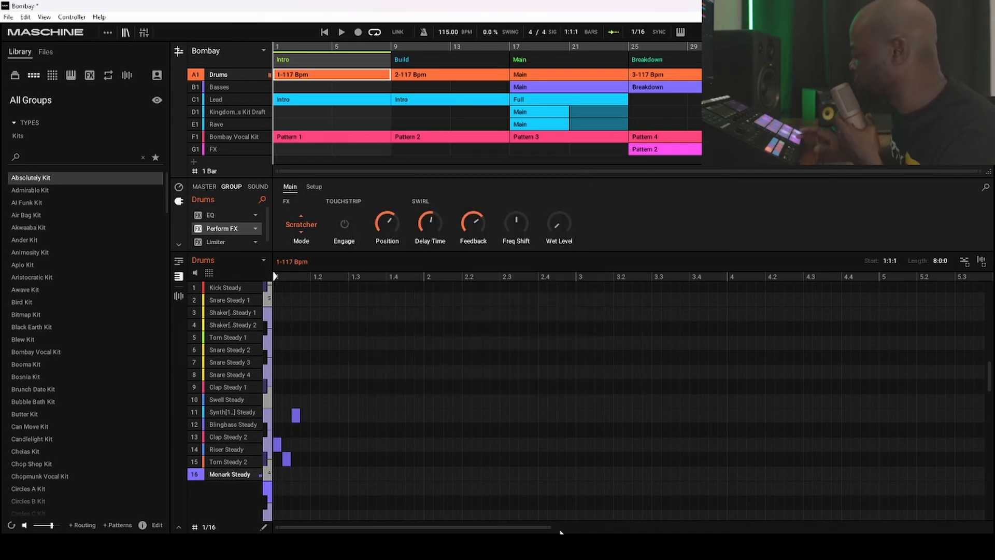